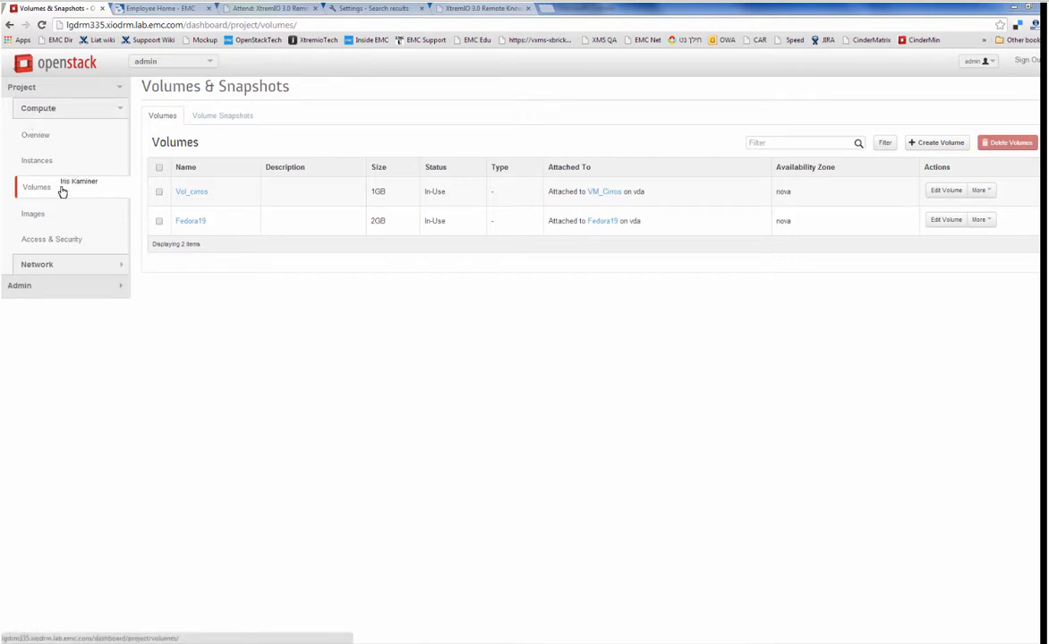
pyautogui.moveTo(63, 190)
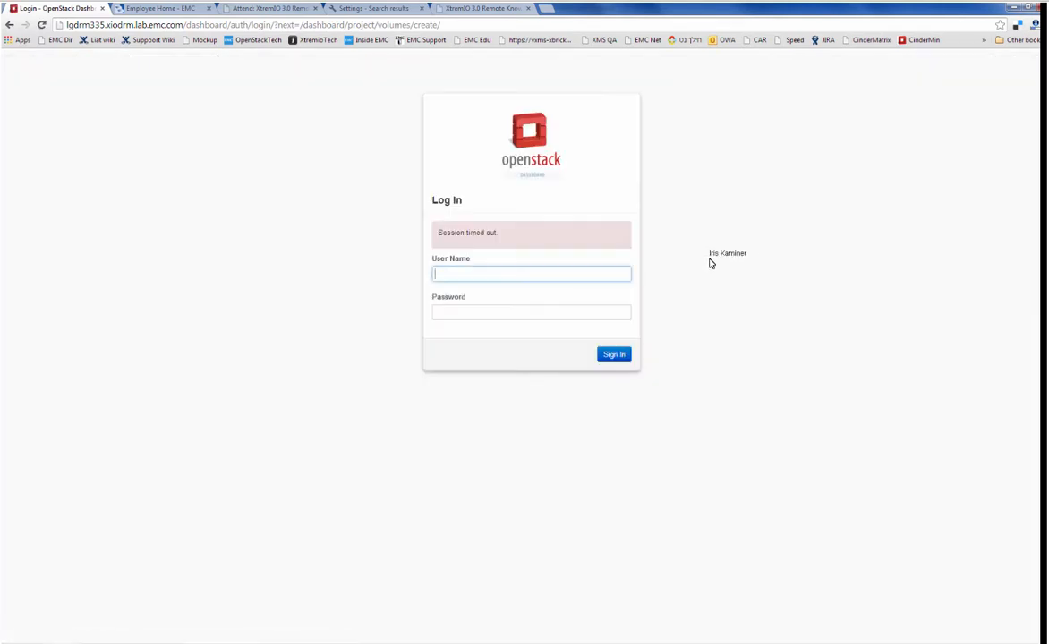
# Sign back in to the dashboard as Admin with the account password
pyautogui.write('Admin')
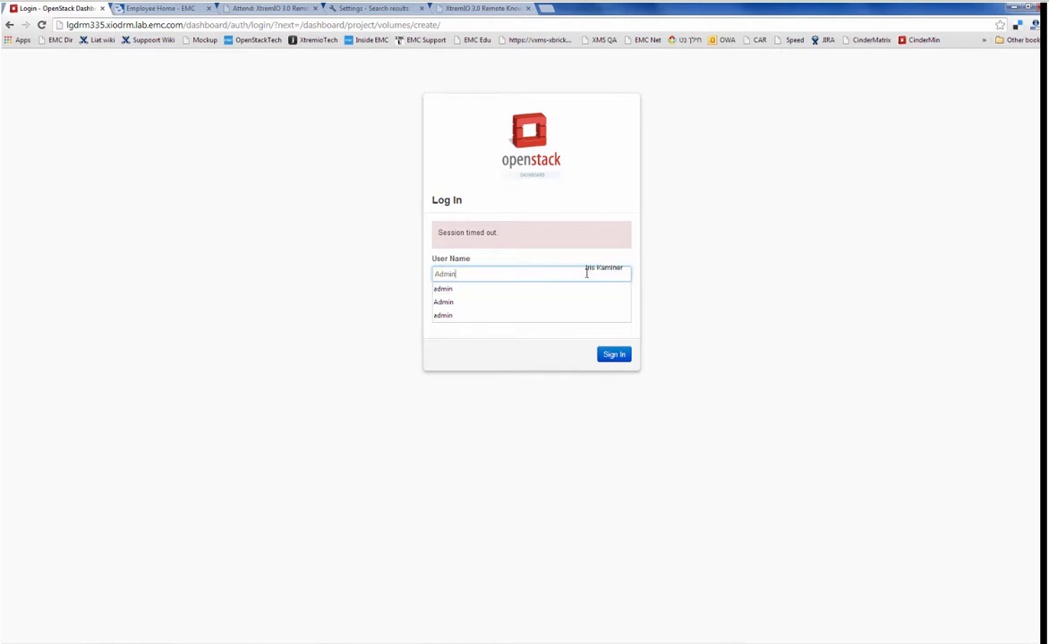
pyautogui.click(614, 354)
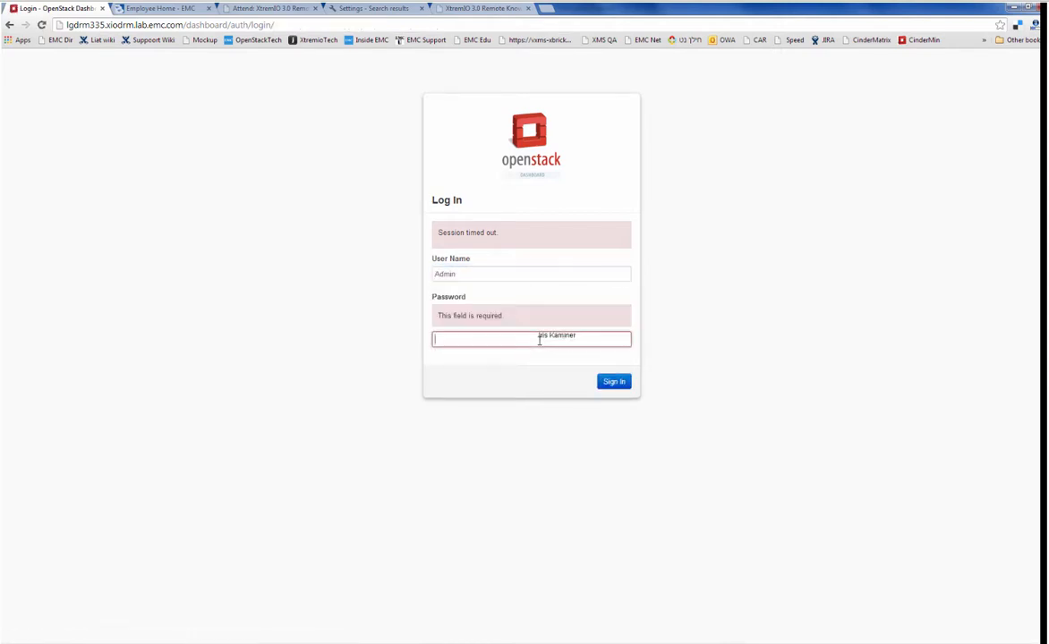
pyautogui.write('••••••')
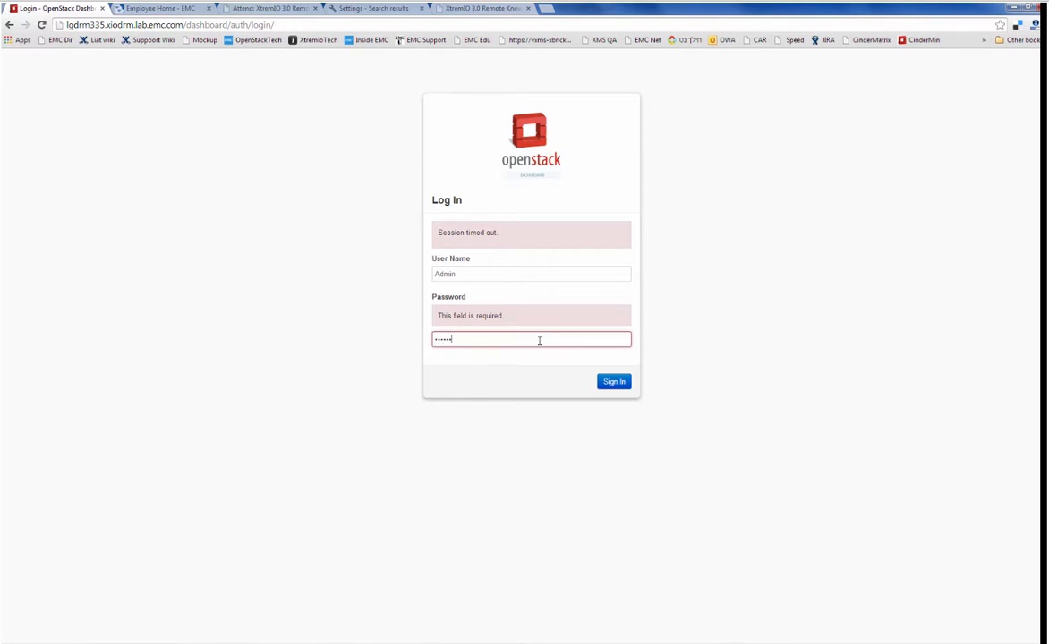
pyautogui.click(614, 381)
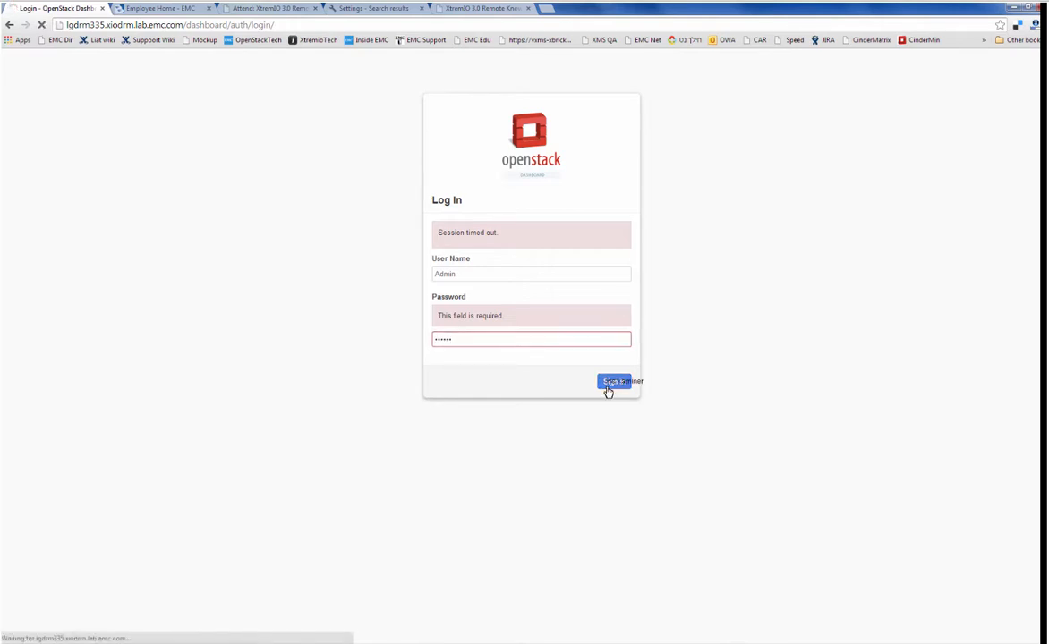
pyautogui.click(620, 381)
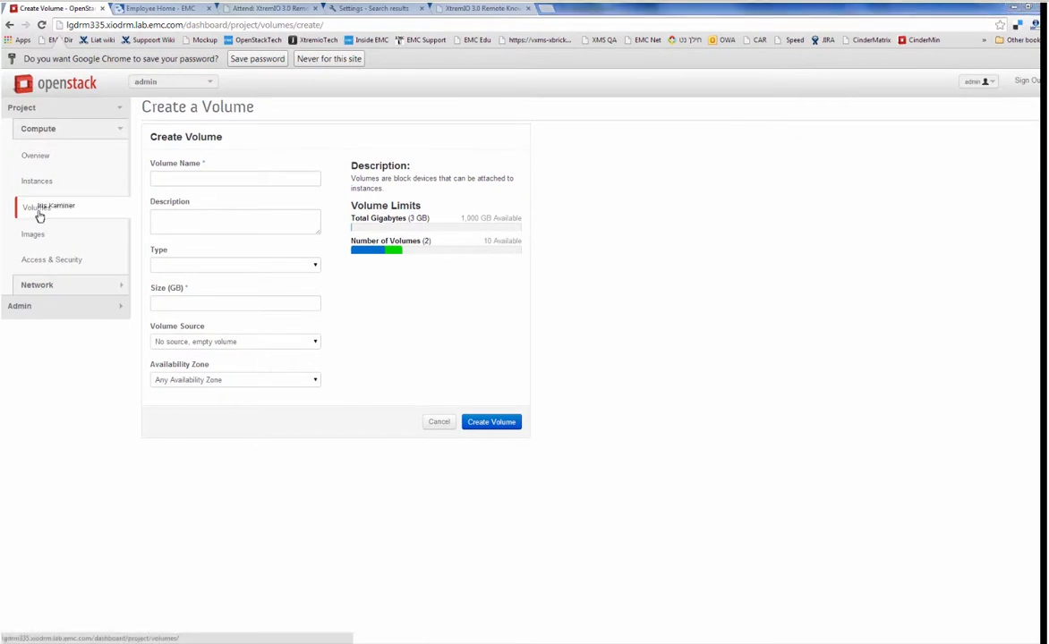
# Create an empty volume named Demo_vol1 with a size of 2 GB
pyautogui.click(36, 207)
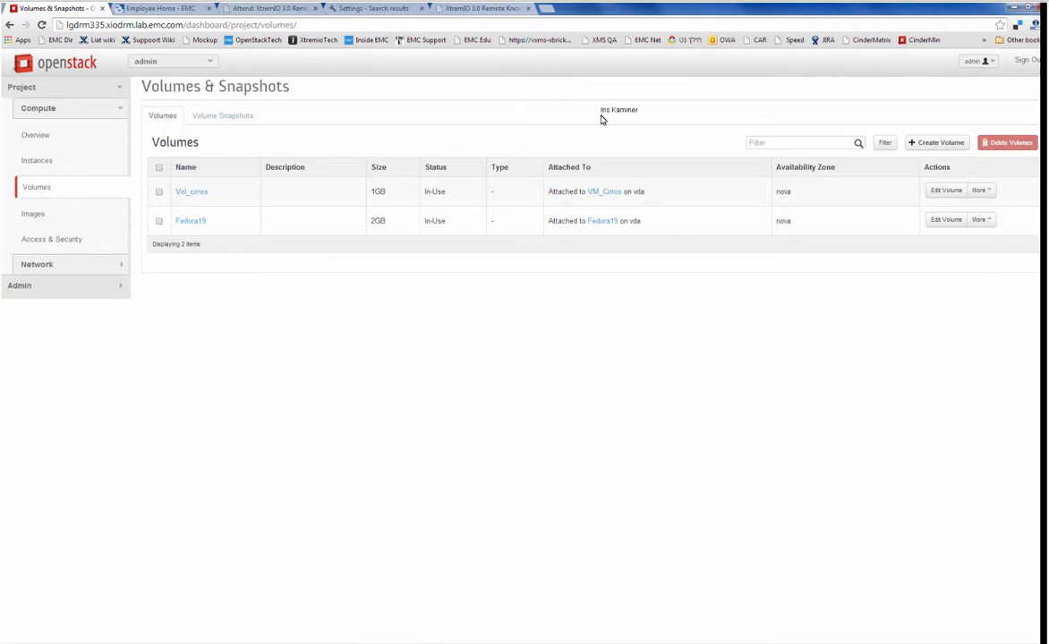
pyautogui.click(936, 142)
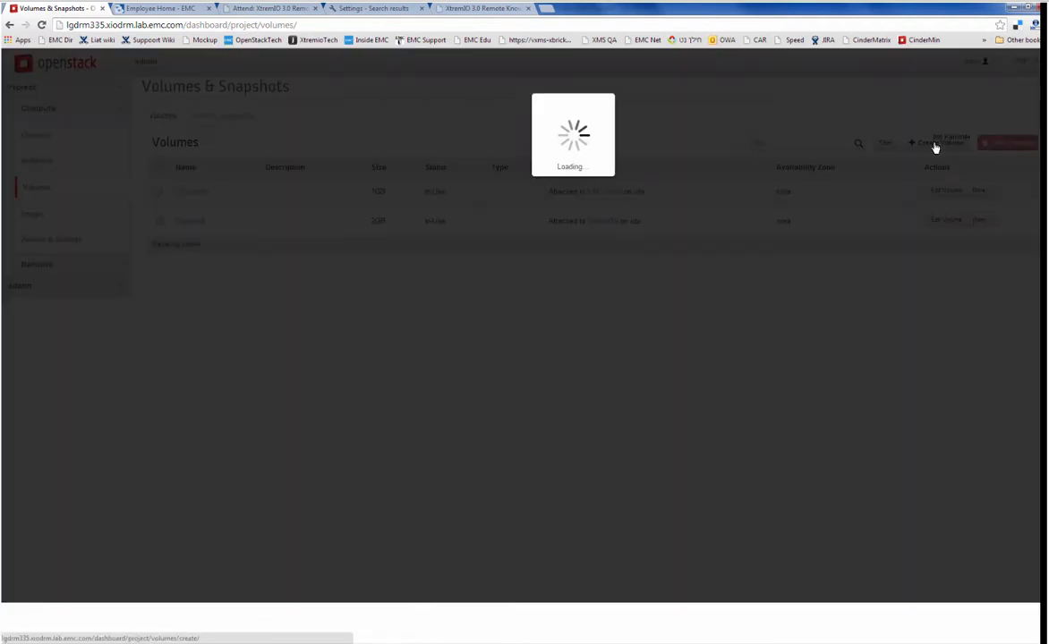
pyautogui.click(935, 143)
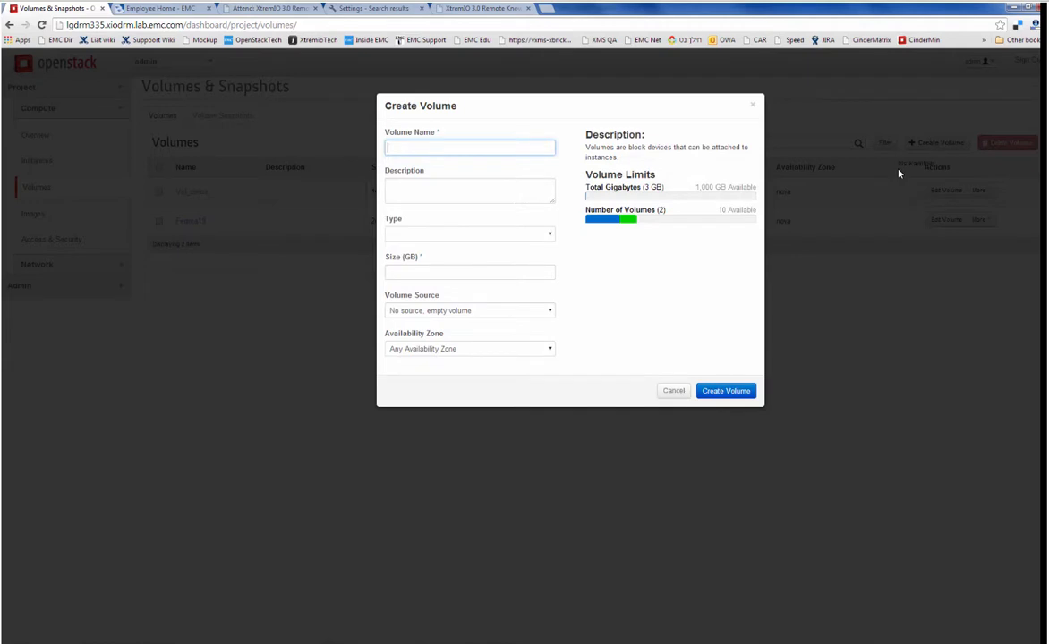
pyautogui.write('Demo_vol1')
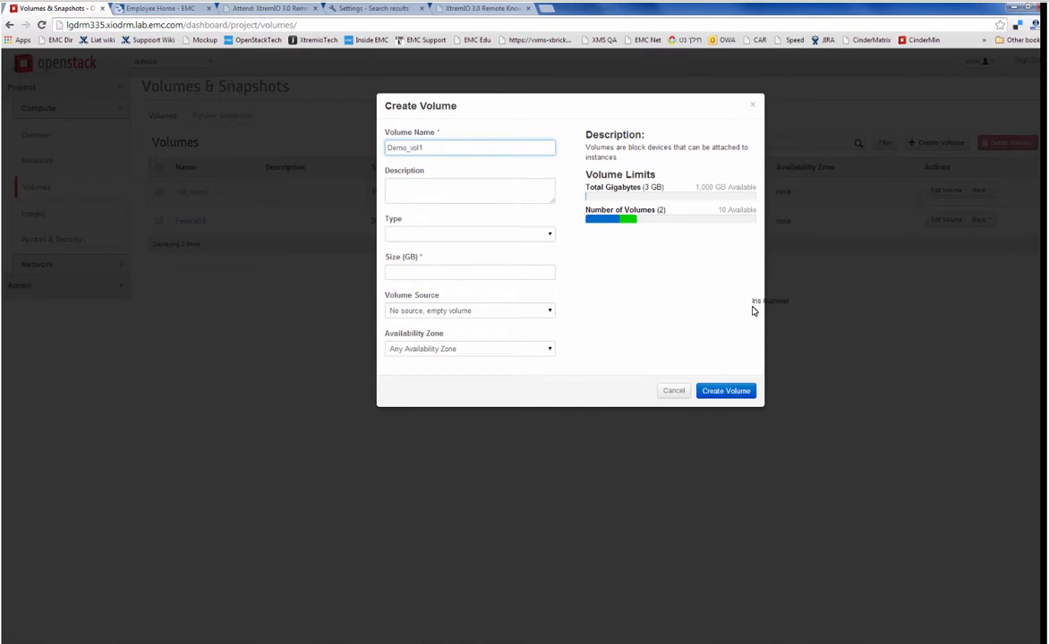
pyautogui.click(469, 272)
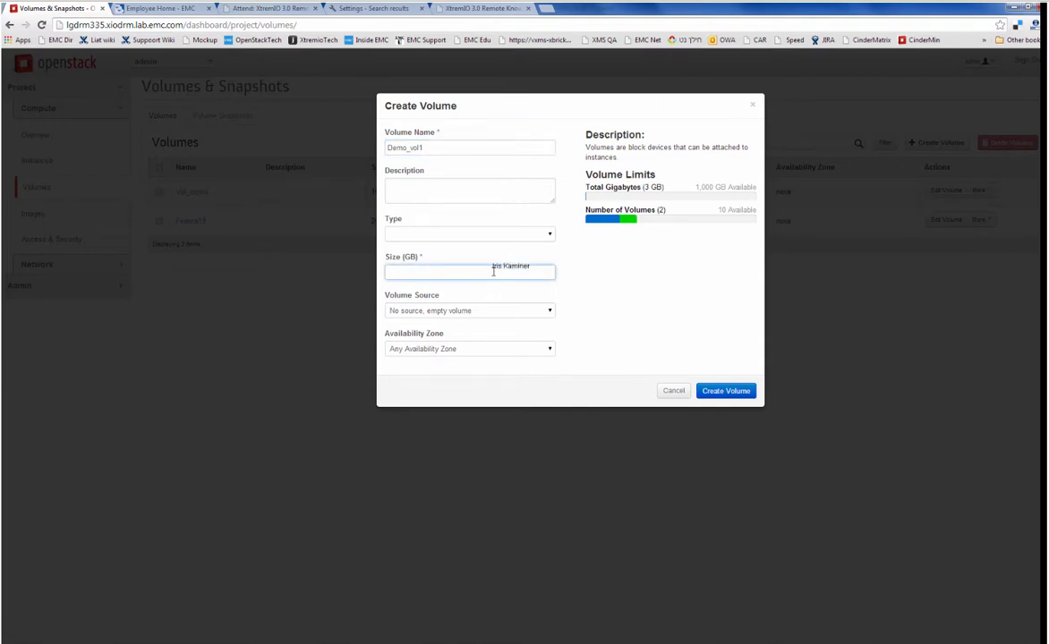
pyautogui.write('2')
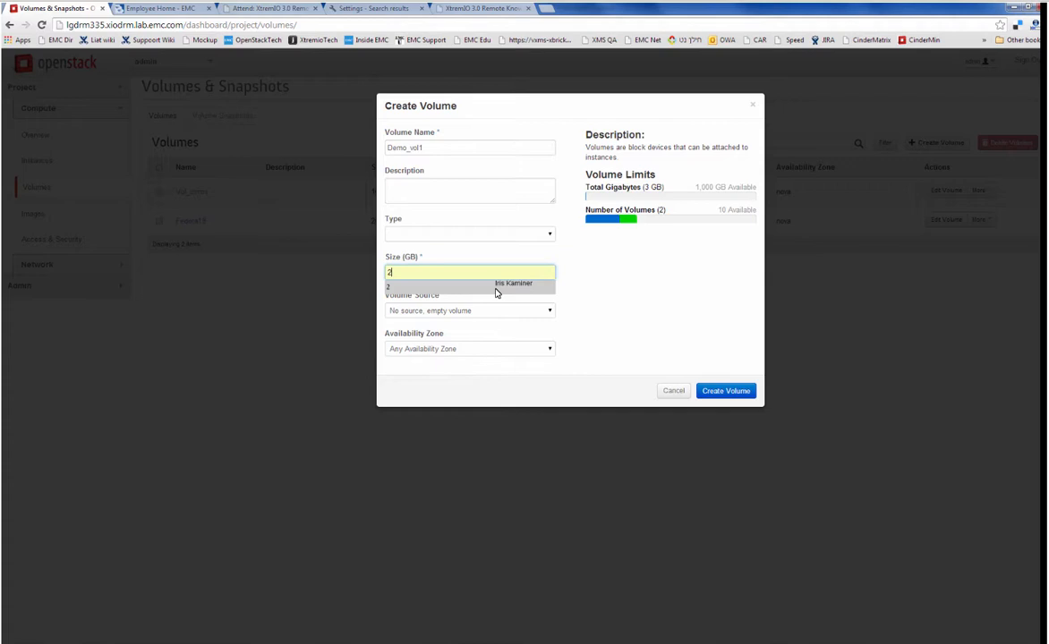
pyautogui.click(725, 390)
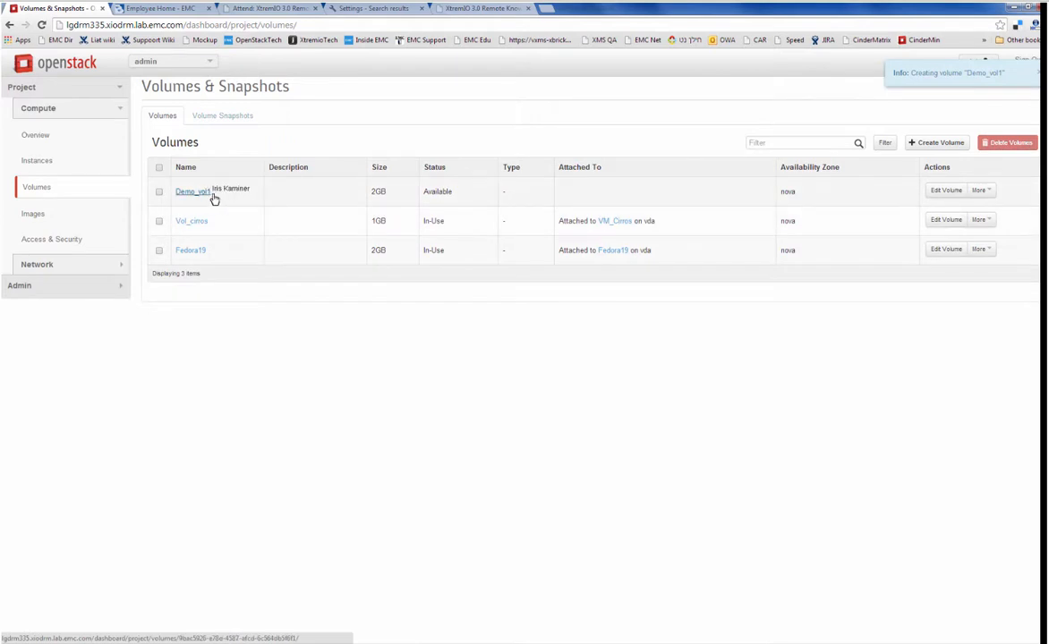
# Open Demo_vol1's detail page showing its ID, Available status and 2 GB size
pyautogui.click(193, 191)
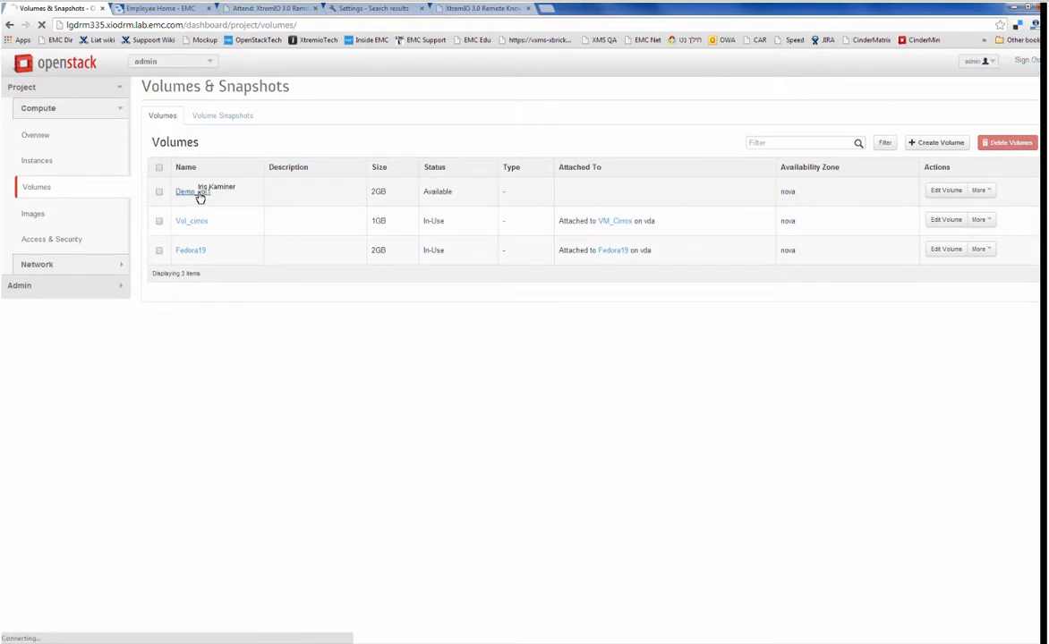
pyautogui.click(192, 191)
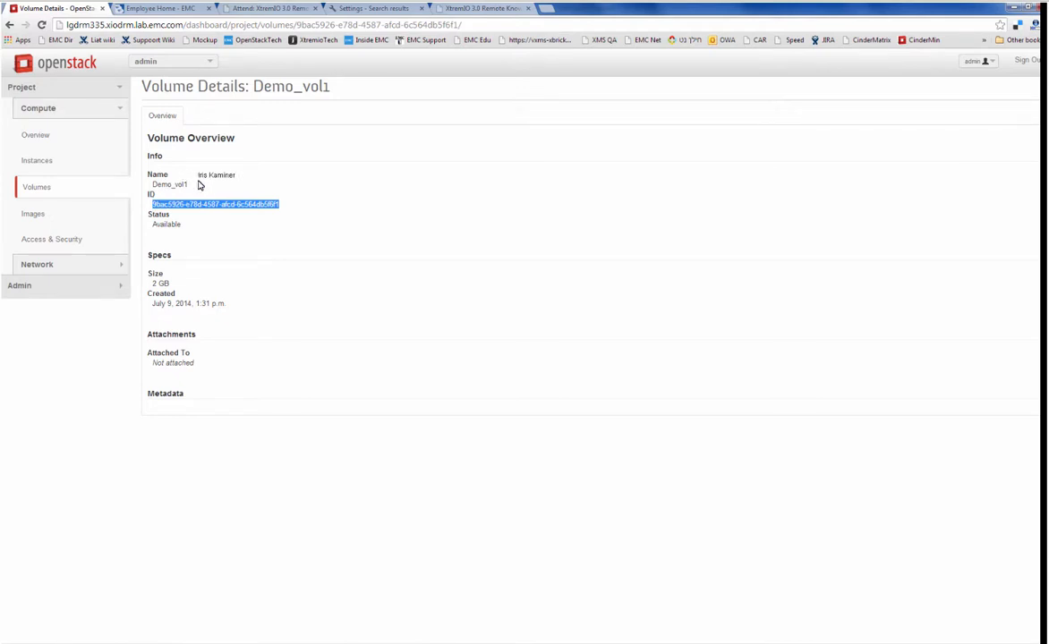
pyautogui.moveTo(152, 204)
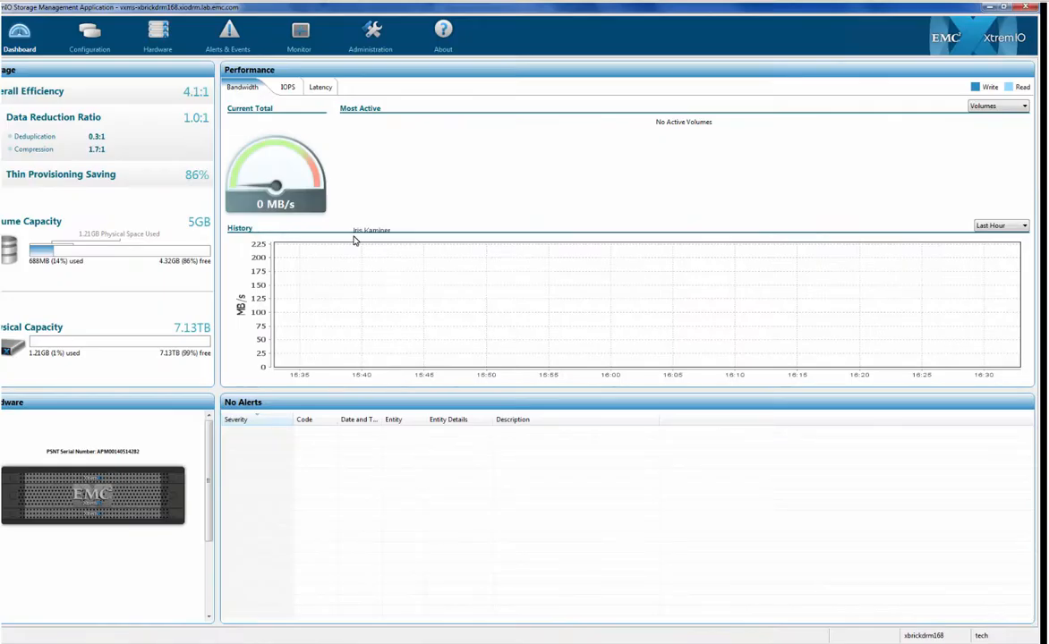
# In XMS Configuration, view properties of 2 GB volume 9bac5926-e78d-4587-afcd-6c564db5f6f1
pyautogui.click(90, 35)
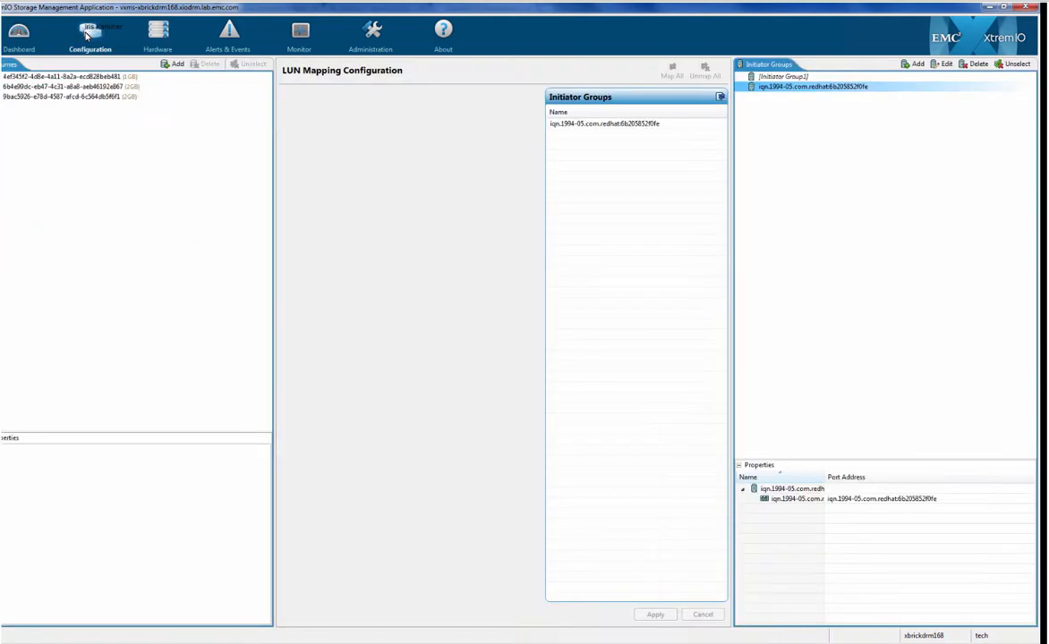
pyautogui.click(67, 97)
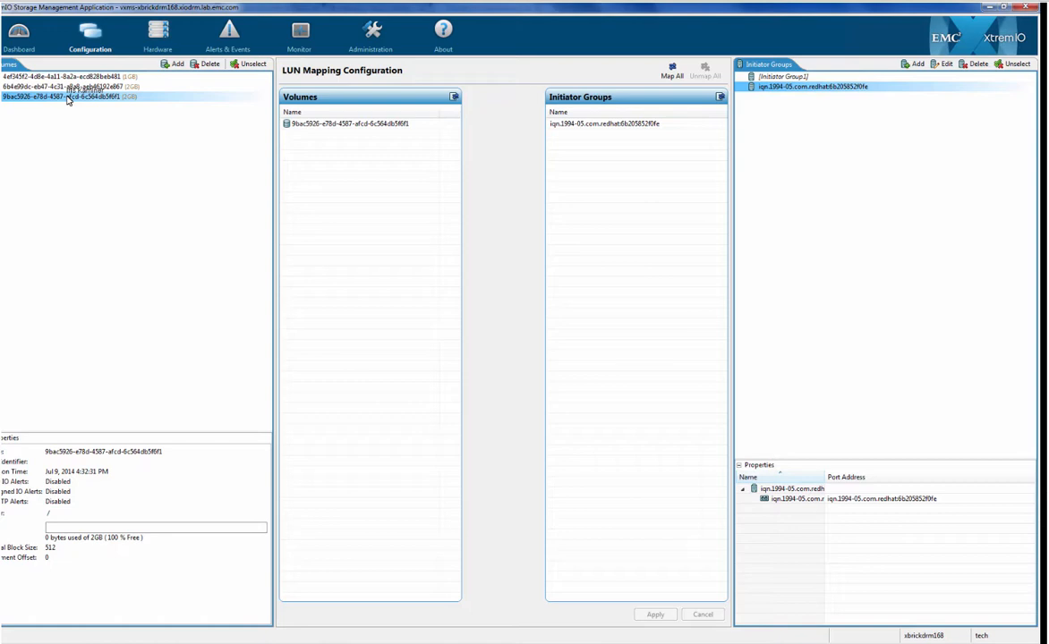
pyautogui.moveTo(111, 140)
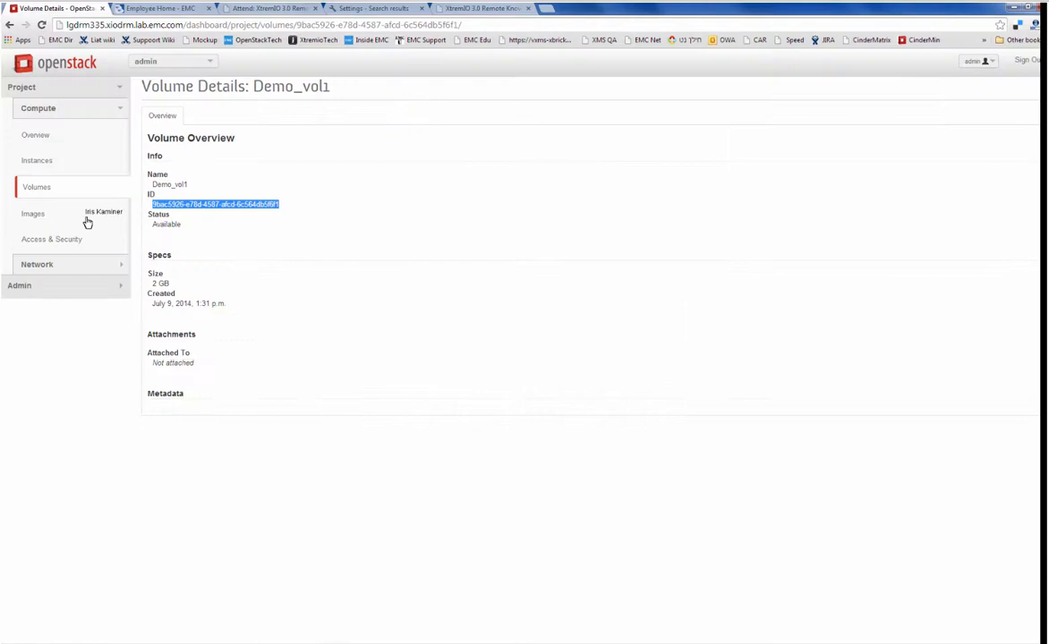
# Create a volume snapshot named Demo_snap from the Demo_vol1 volume
pyautogui.click(37, 186)
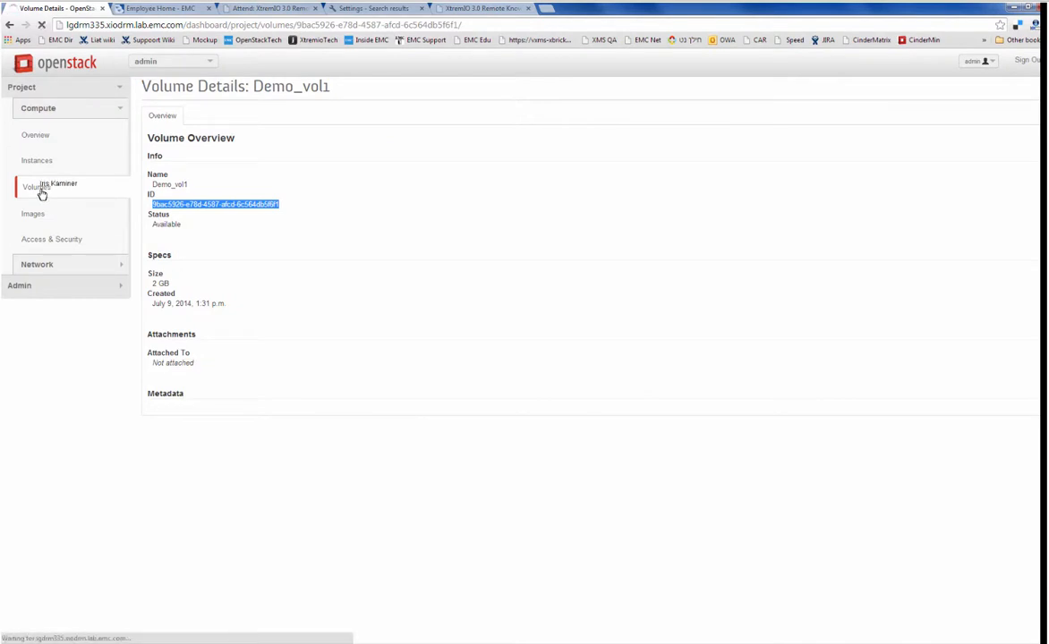
pyautogui.click(37, 187)
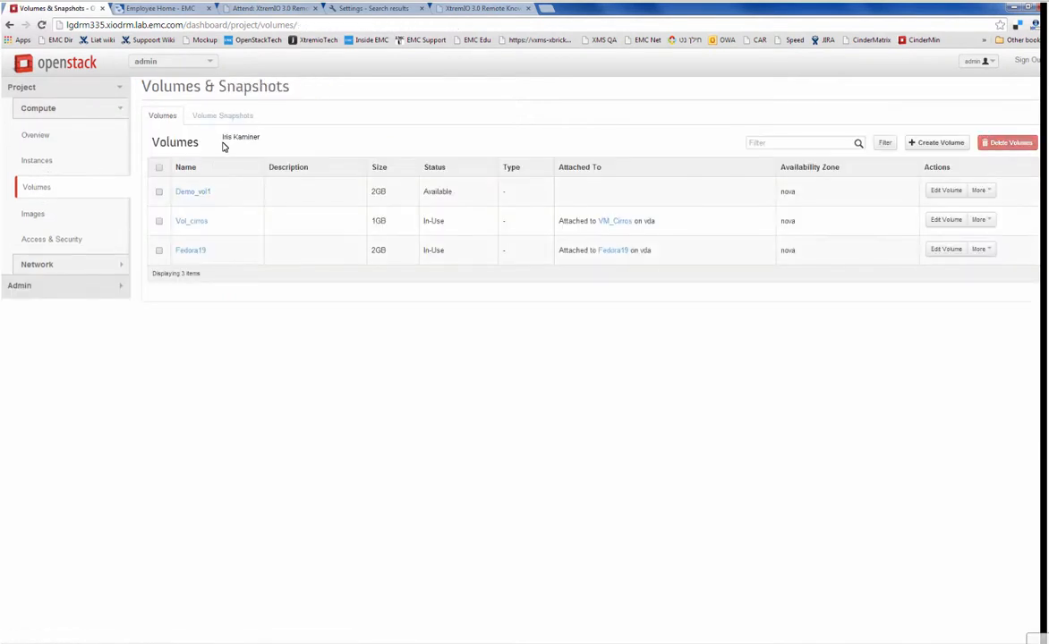
pyautogui.click(158, 190)
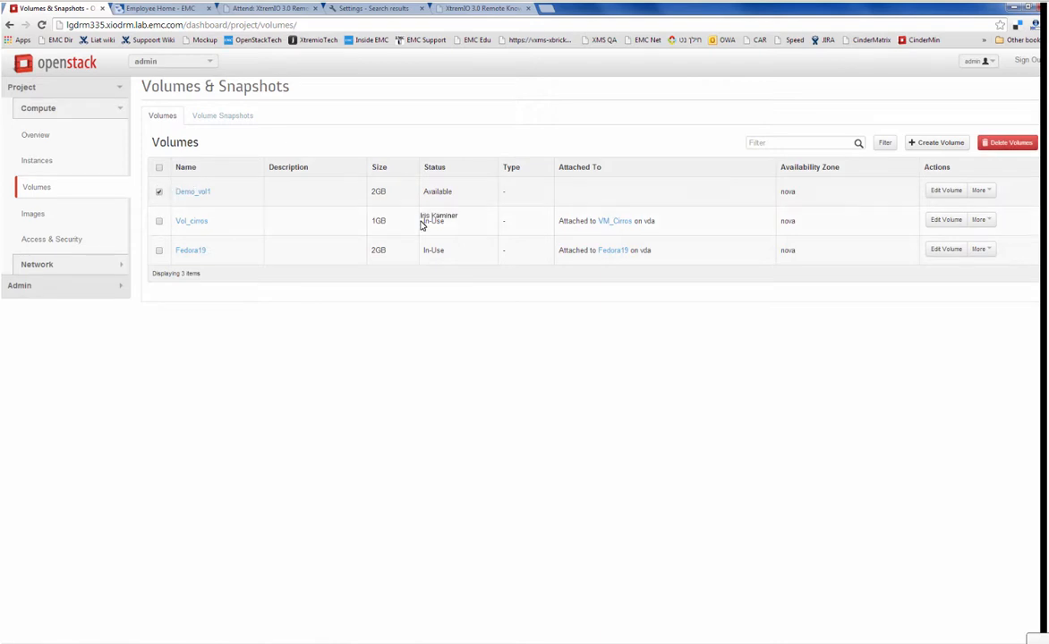
pyautogui.click(980, 189)
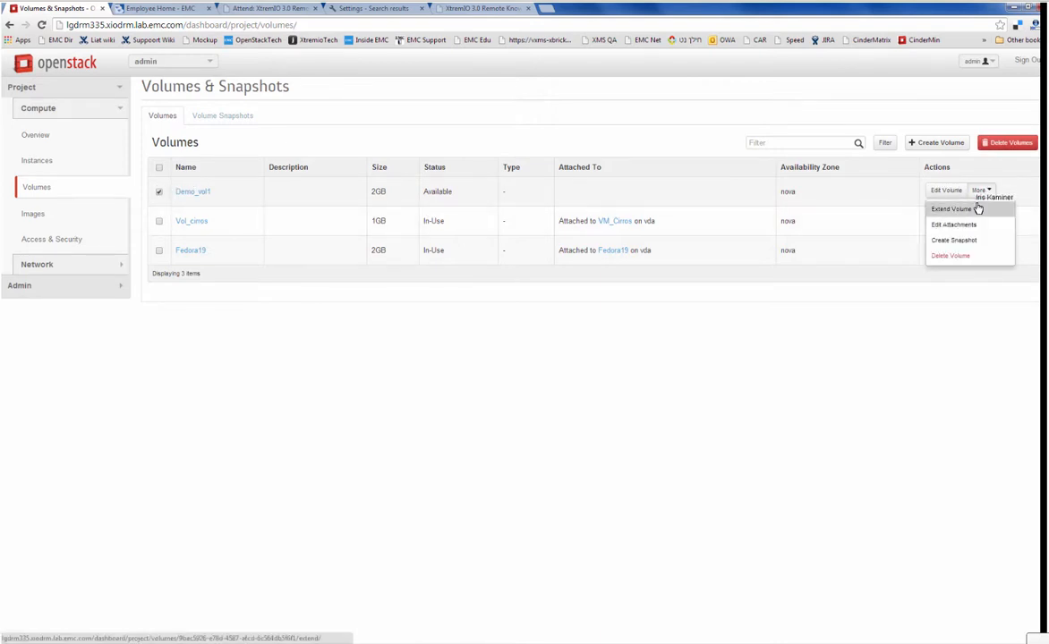
pyautogui.click(951, 209)
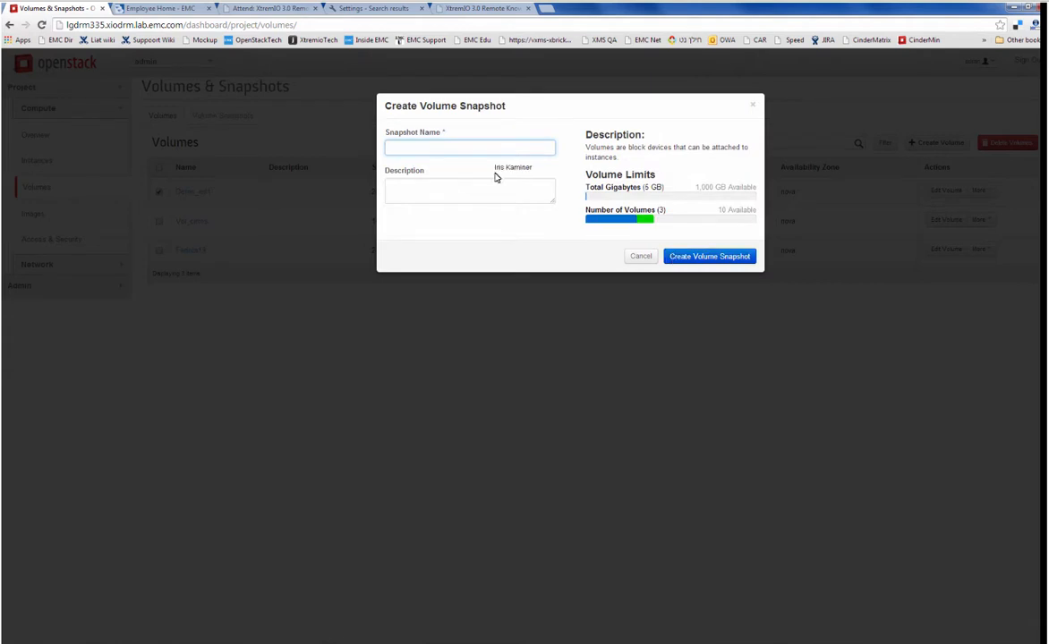
pyautogui.write('Demo_snap')
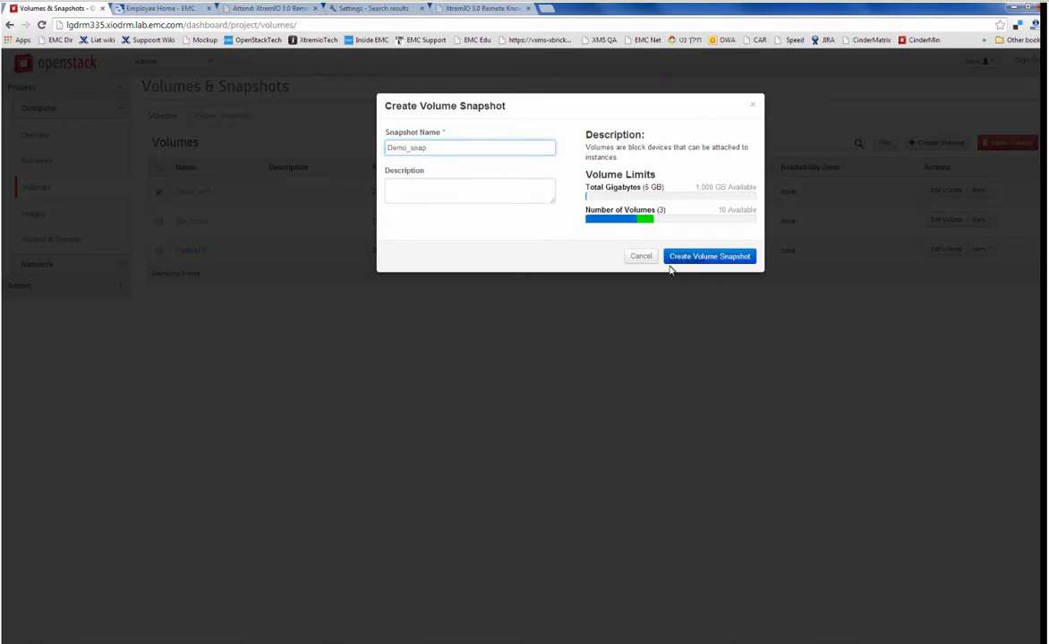
pyautogui.click(709, 256)
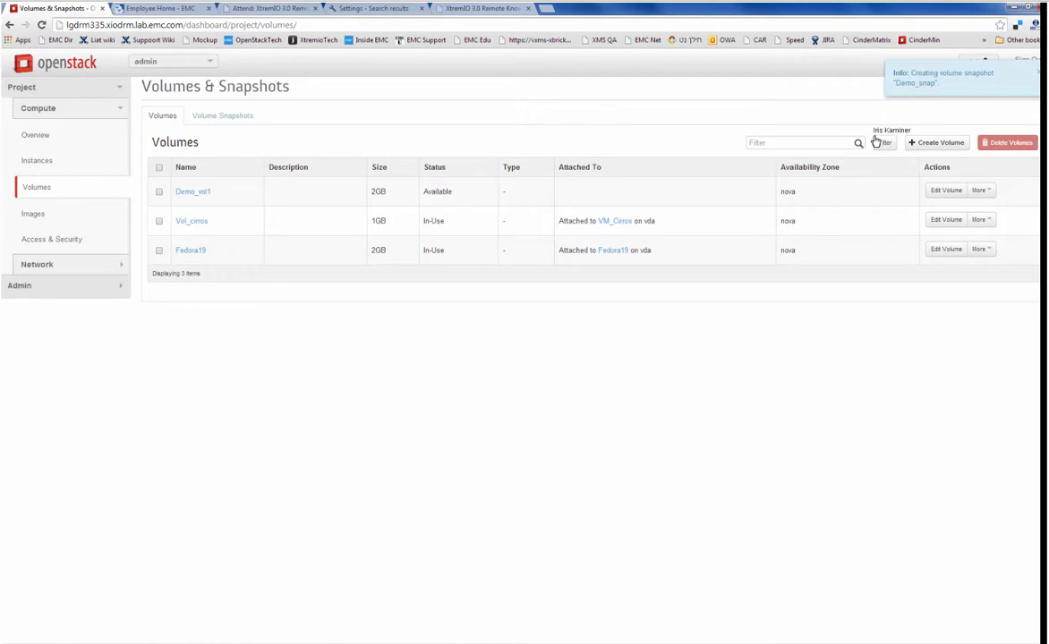
# Open Demo_snap's details from Volume Snapshots, showing its ID and source Demo_vol1
pyautogui.click(221, 114)
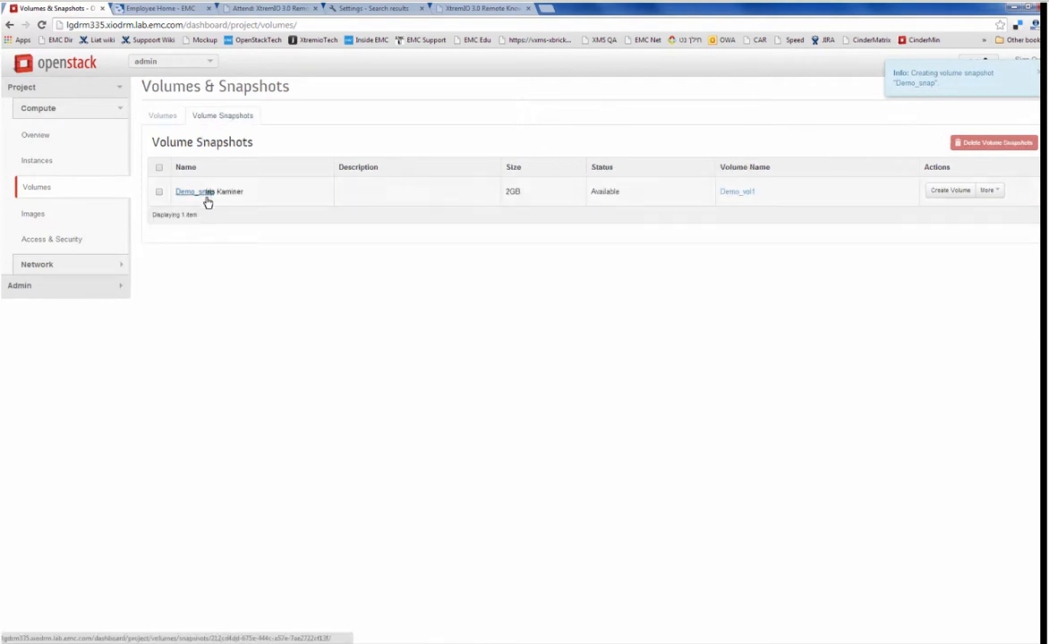
pyautogui.click(190, 191)
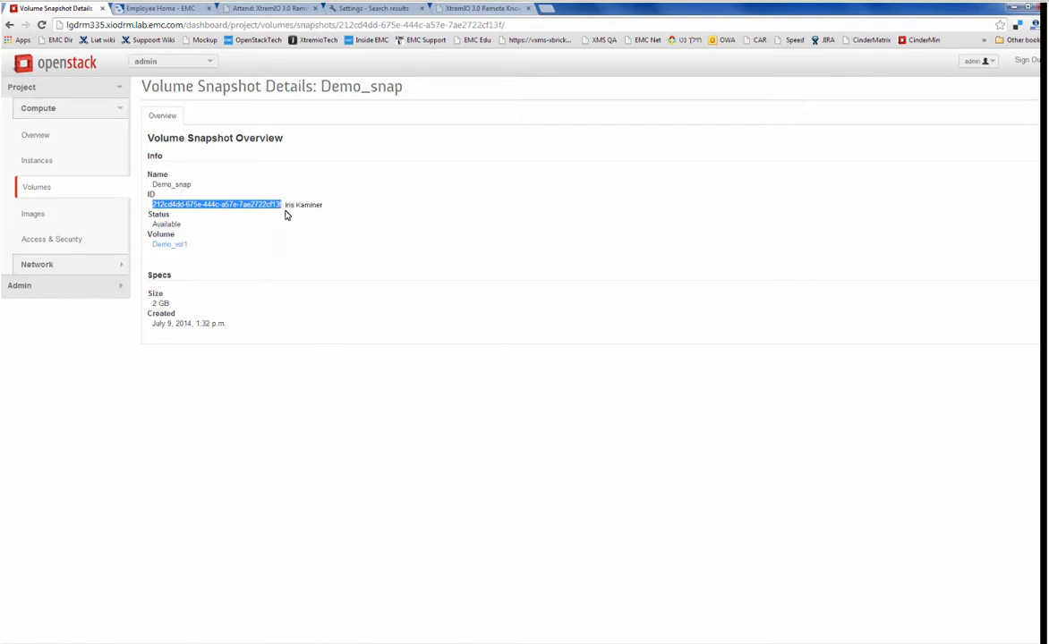
pyautogui.moveTo(385, 503)
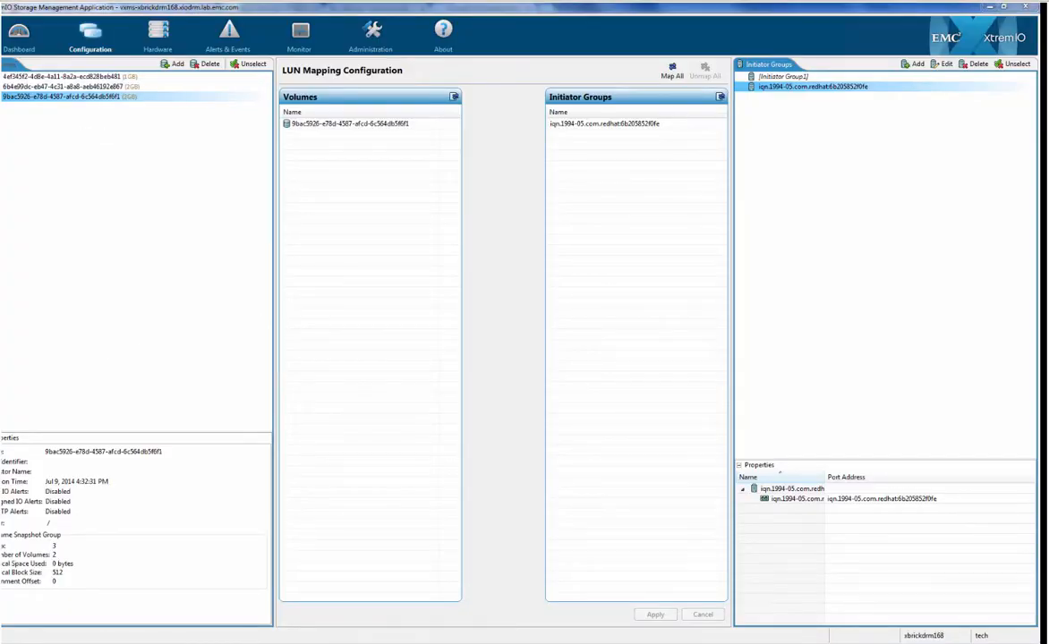
pyautogui.moveTo(96, 96)
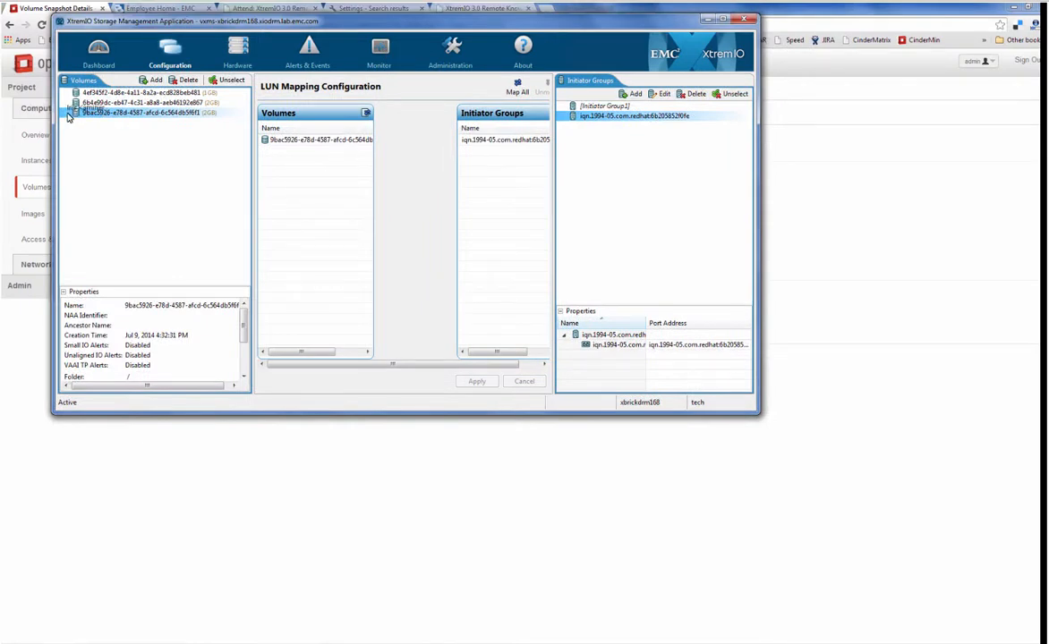
# In XMS, inspect snapshot volume 212cd4dd… and confirm its ancestor is 9bac5926…
pyautogui.click(143, 123)
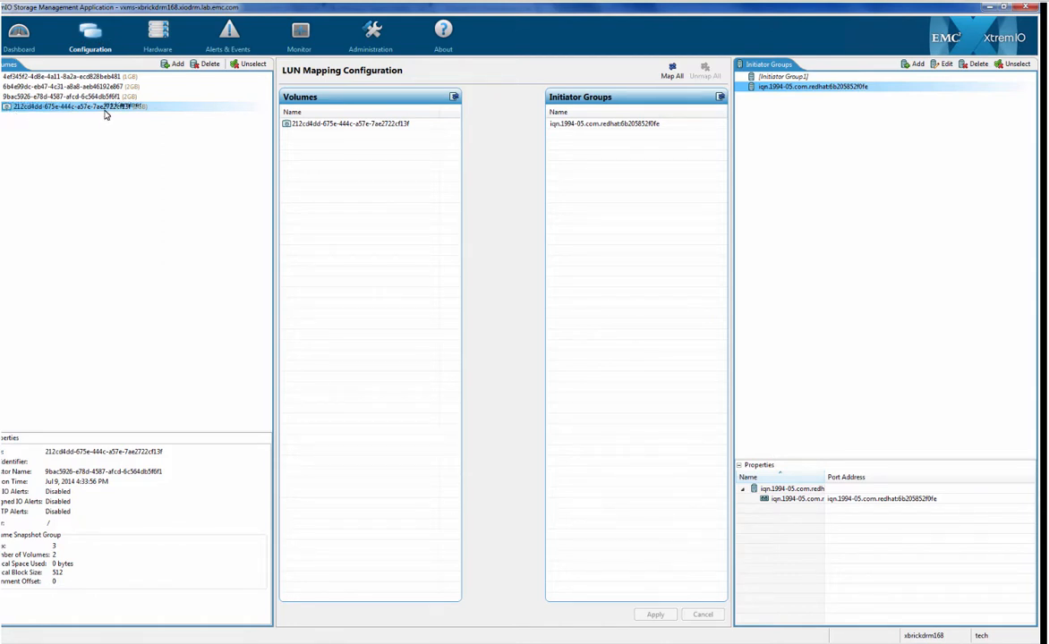
pyautogui.click(90, 96)
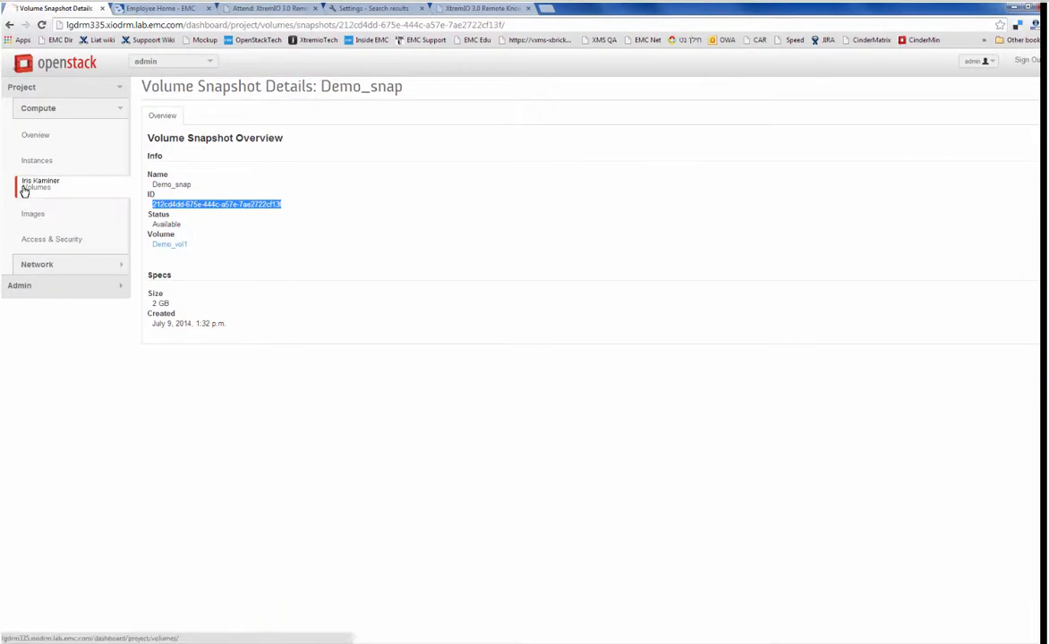
# Attach Demo_vol1 to the Fedora19 instance and check the /dev/vdb attachment on its details
pyautogui.click(36, 183)
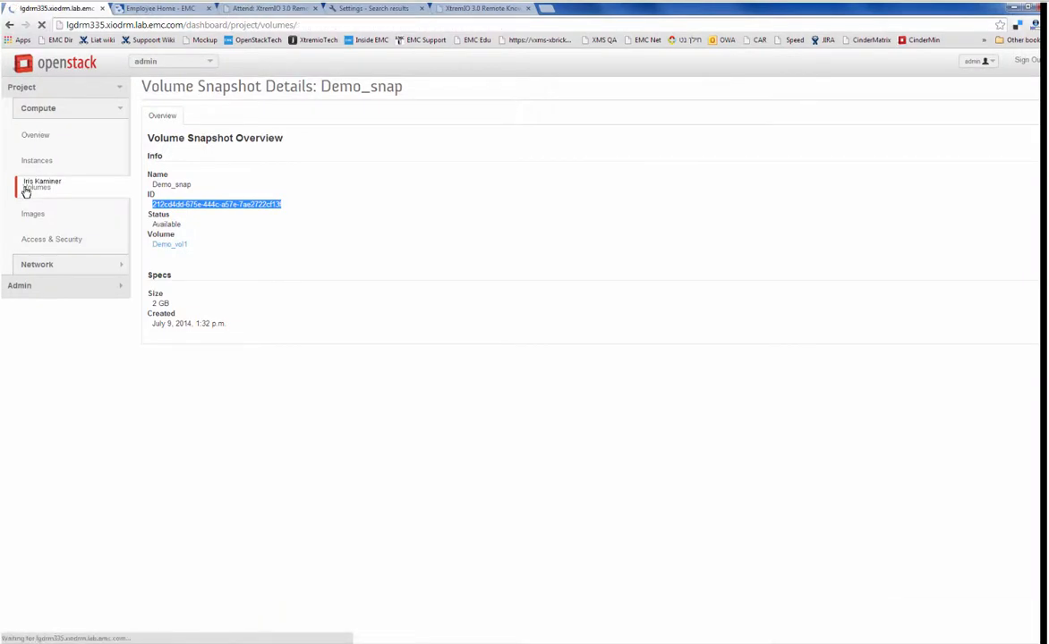
pyautogui.click(36, 187)
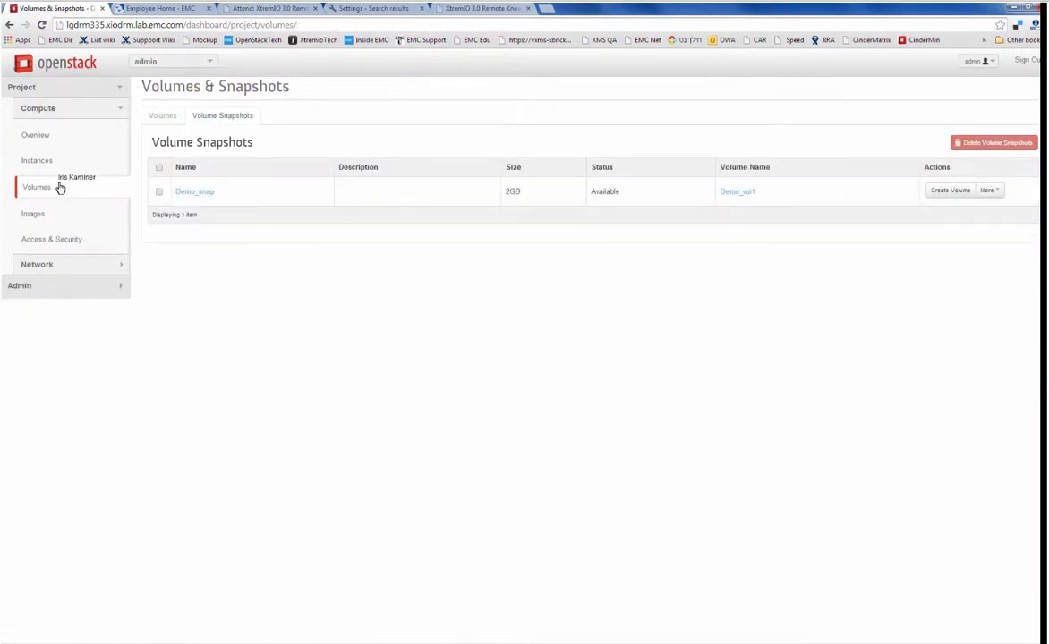
pyautogui.click(162, 114)
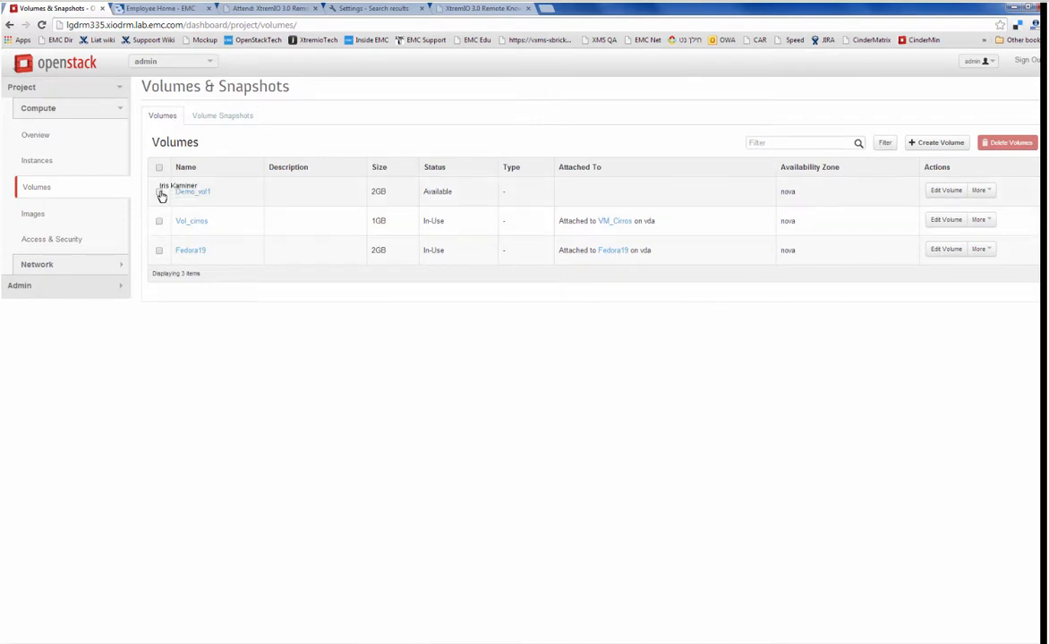
pyautogui.click(159, 192)
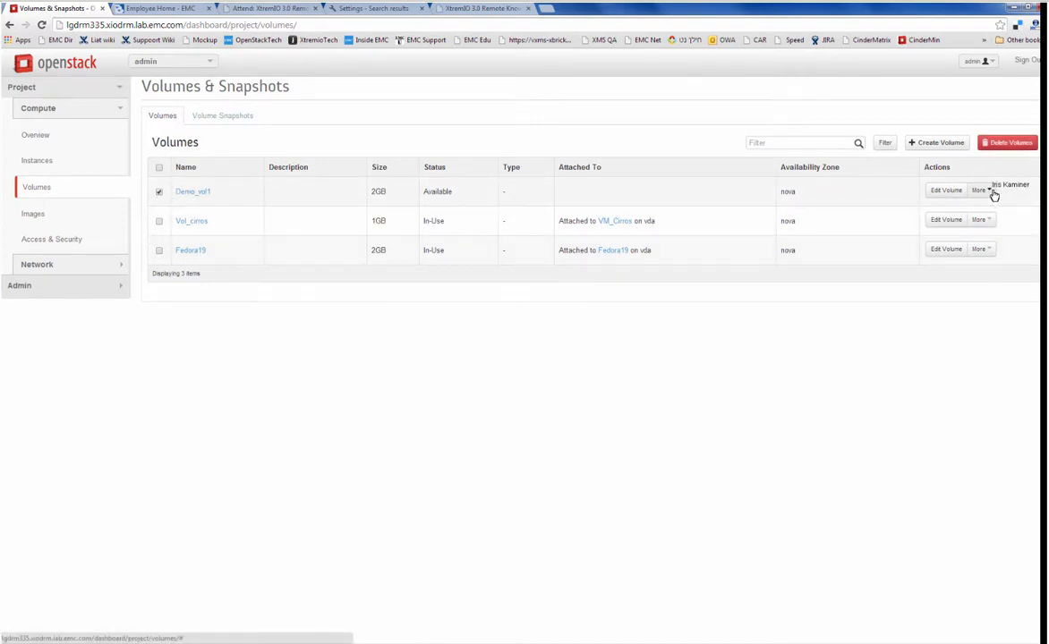
pyautogui.click(980, 190)
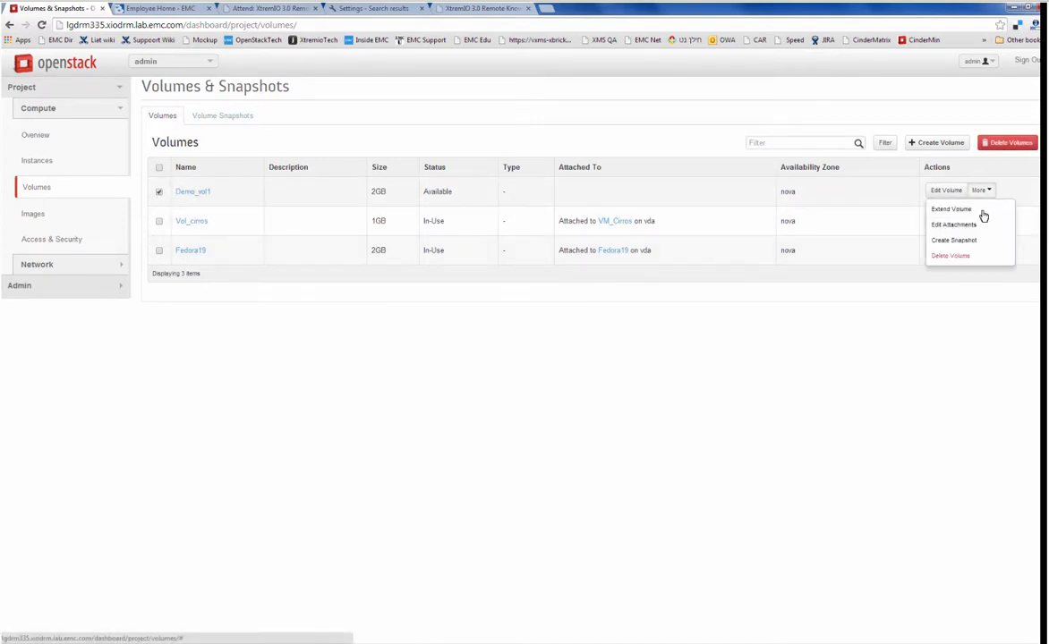
pyautogui.click(953, 225)
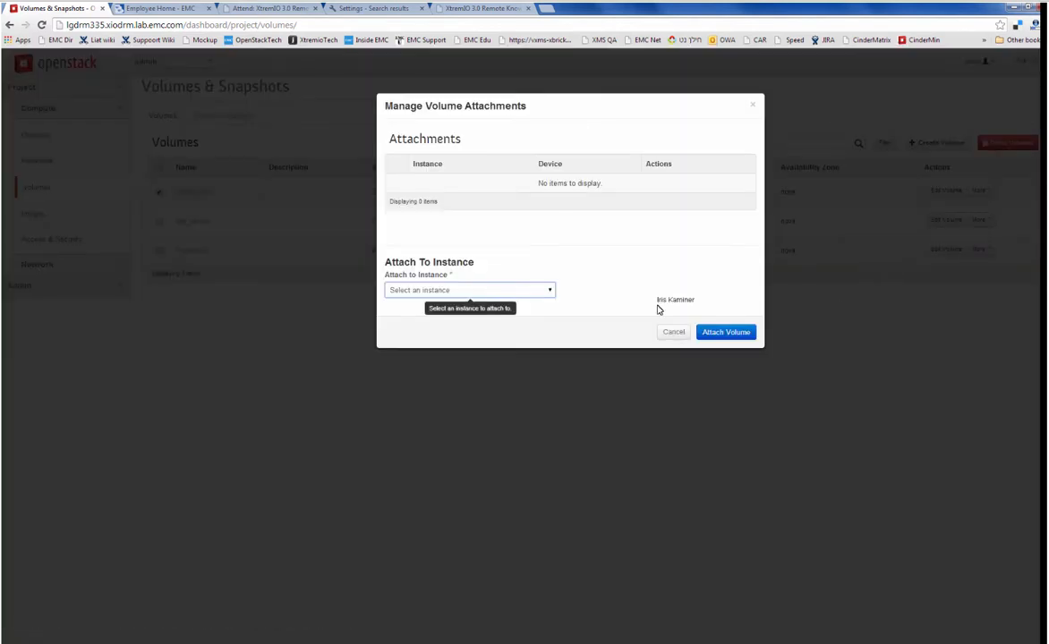
pyautogui.click(469, 289)
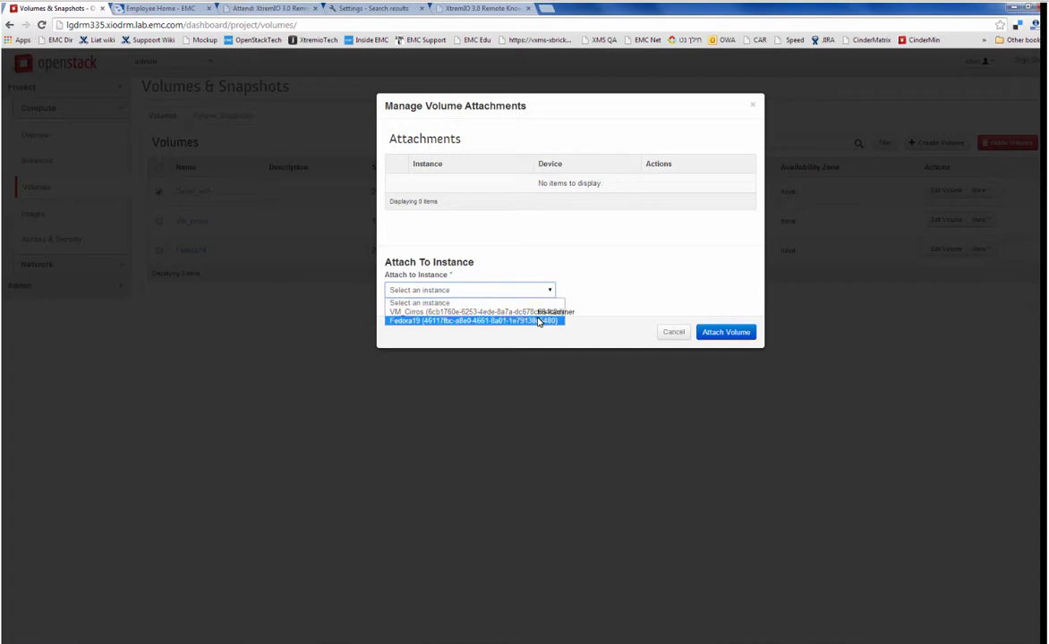
pyautogui.click(469, 321)
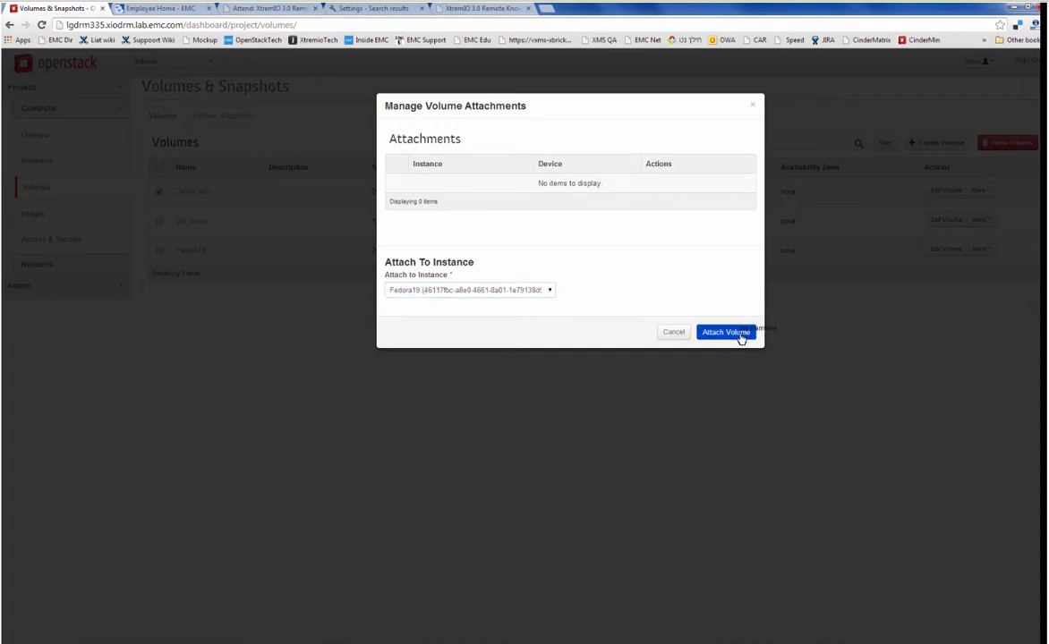
pyautogui.click(725, 332)
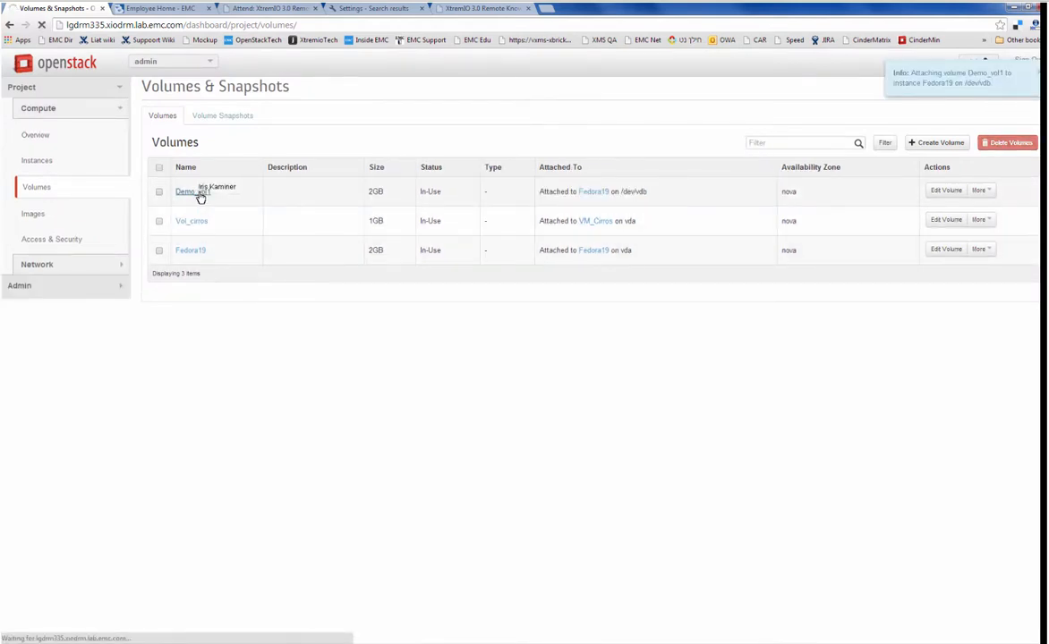
pyautogui.click(185, 192)
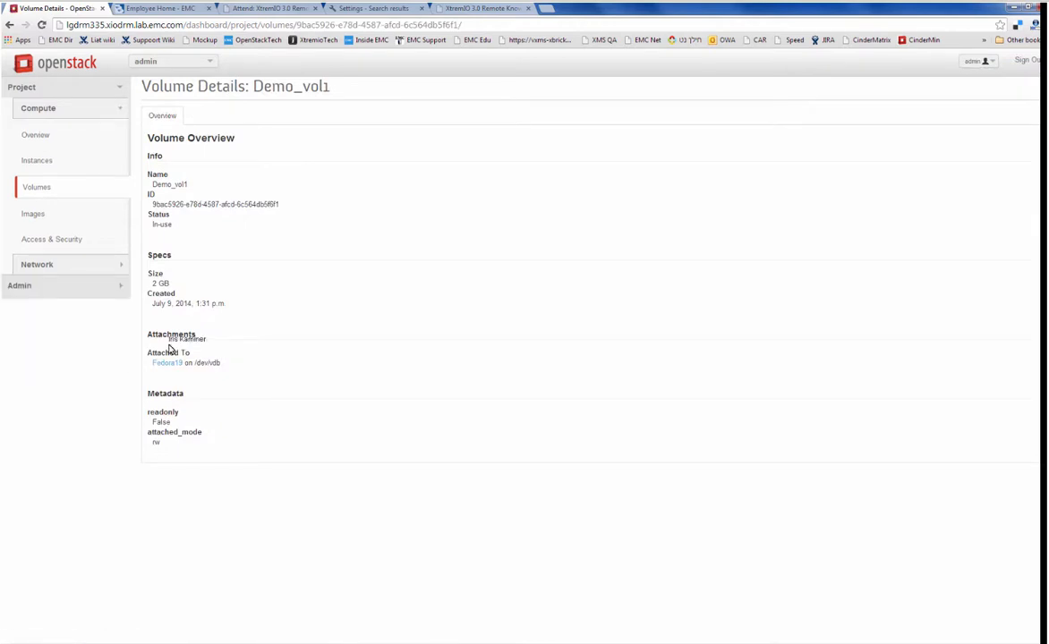